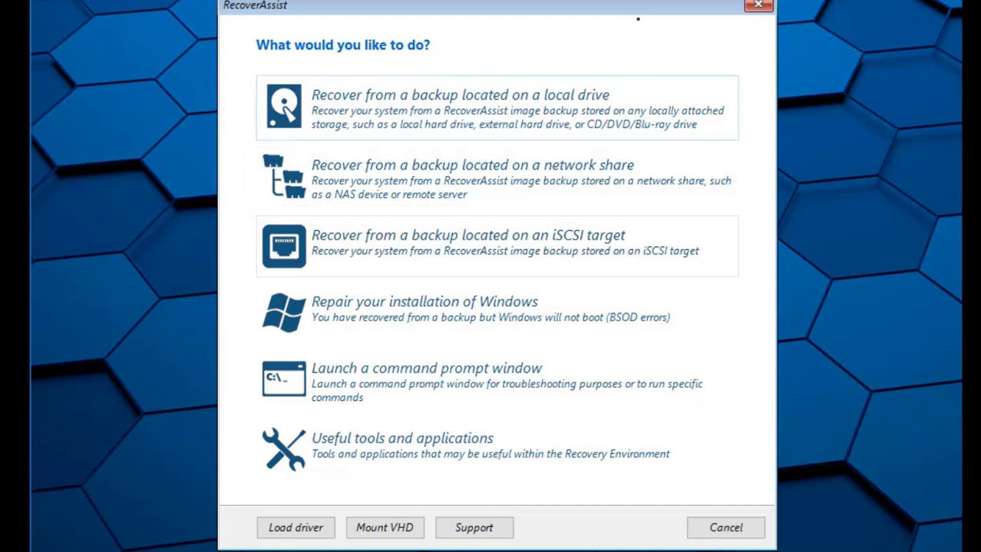
- Search local drives, find the Backup (D:) image and launch the complete PC restore
left_click(496, 245)
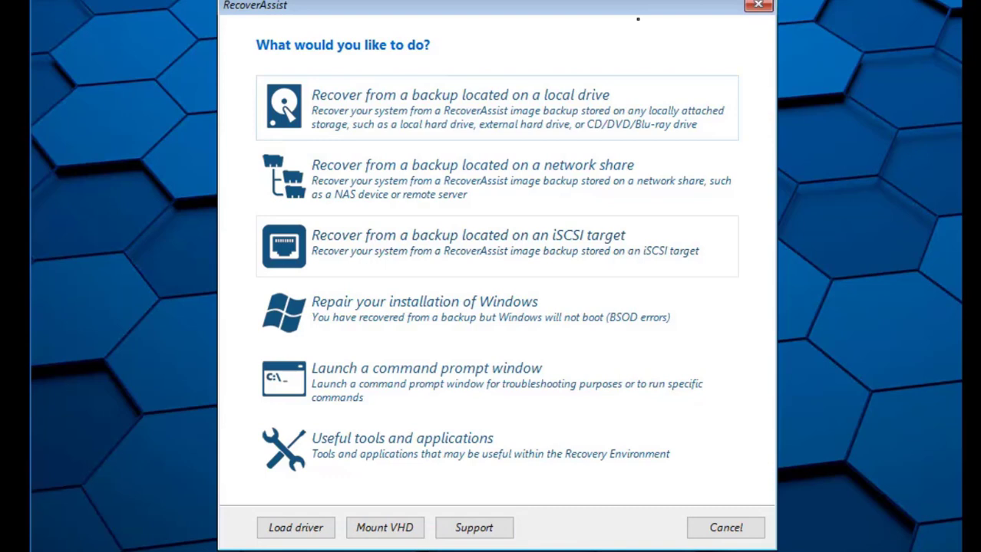
mouse_move(295, 527)
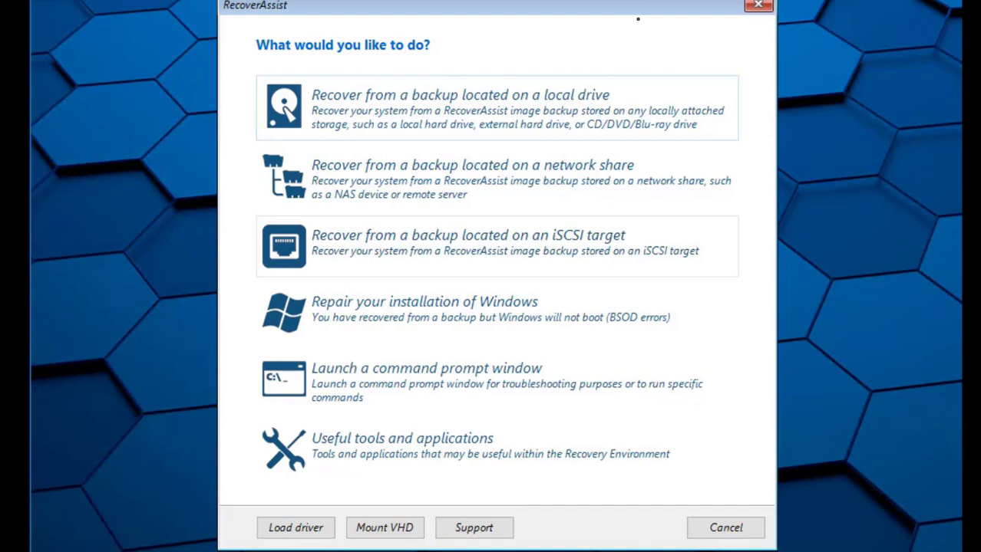
mouse_move(474, 528)
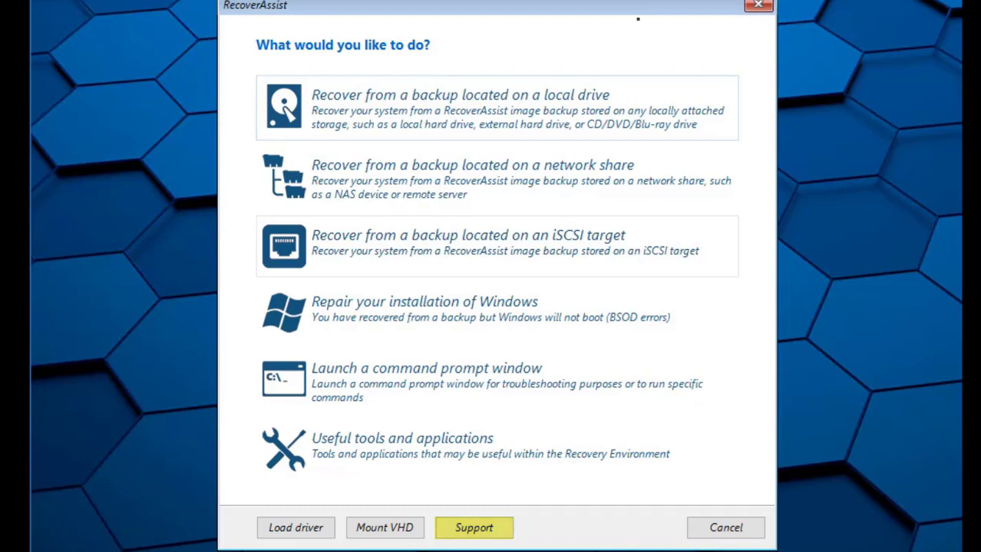
mouse_move(473, 528)
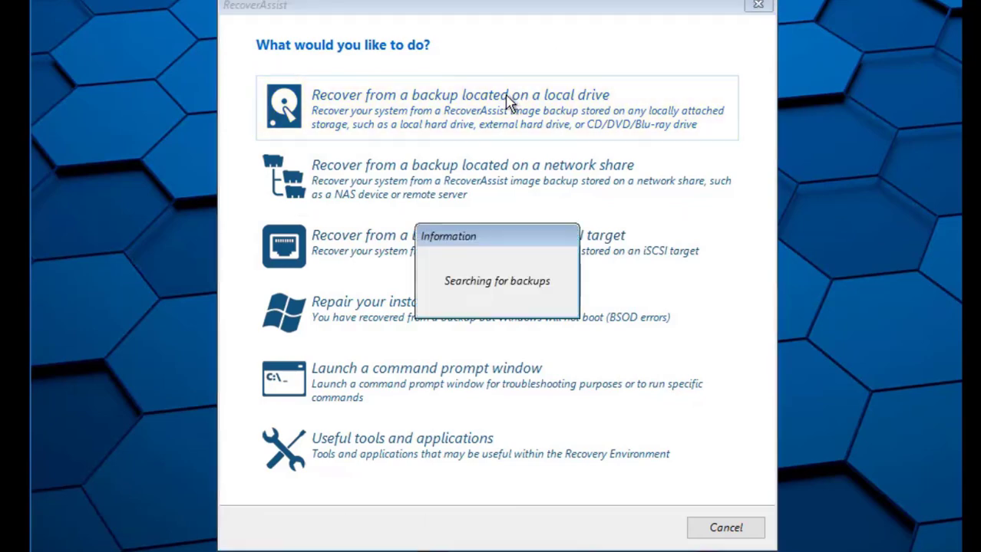
left_click(460, 107)
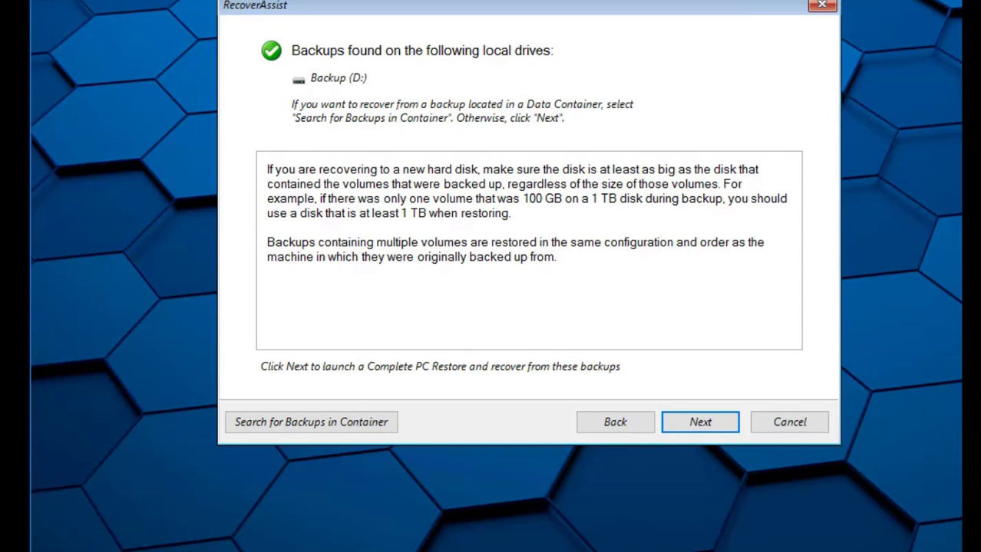
mouse_move(861, 480)
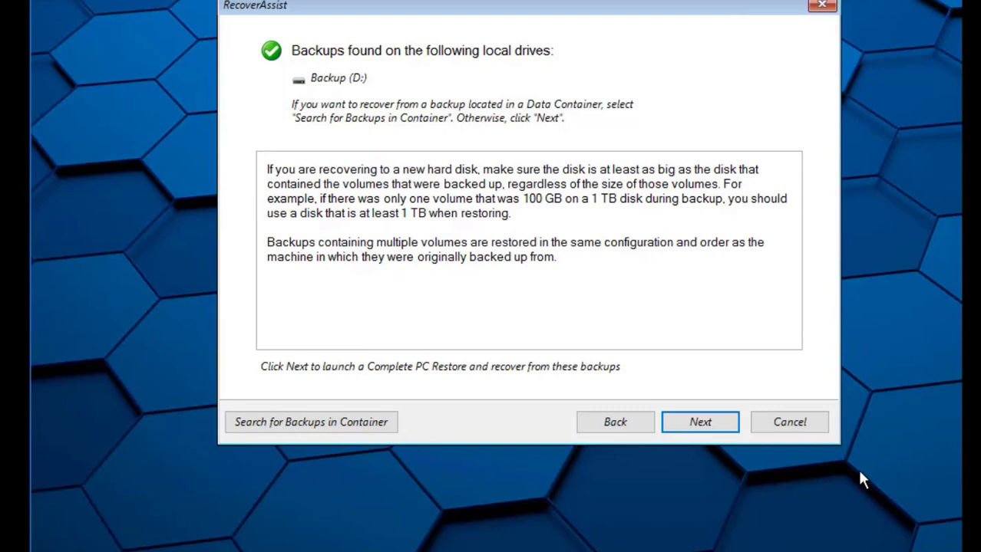
mouse_move(699, 422)
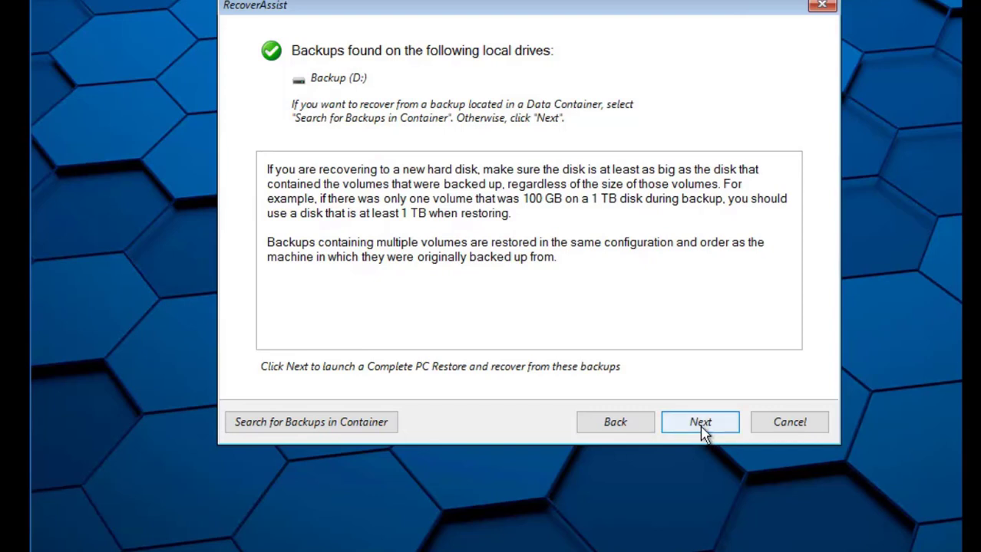
left_click(699, 422)
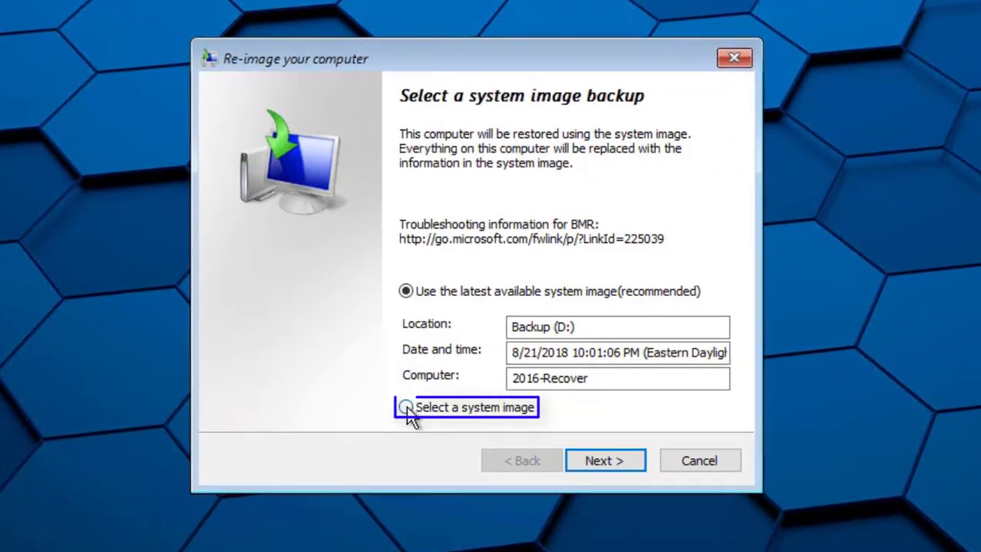
left_click(405, 408)
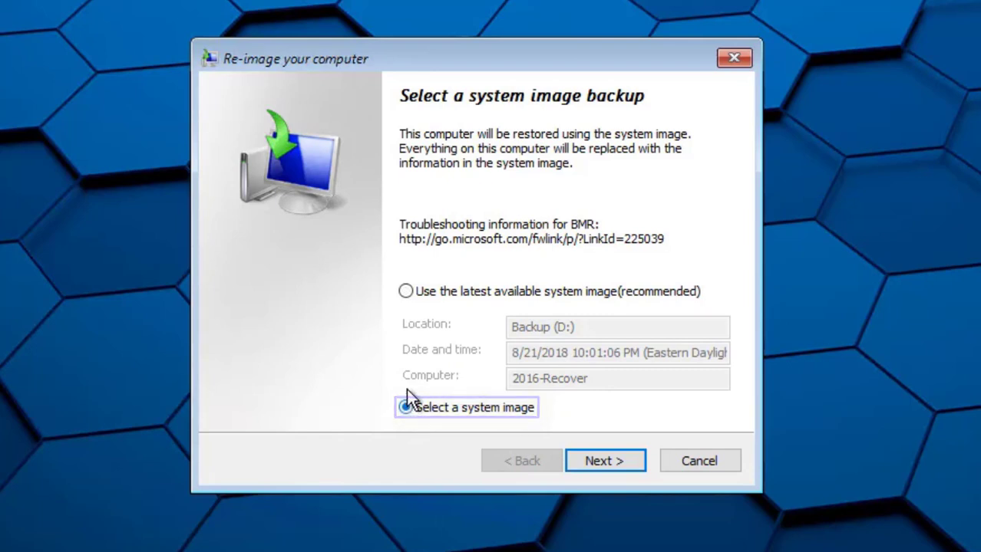
left_click(405, 291)
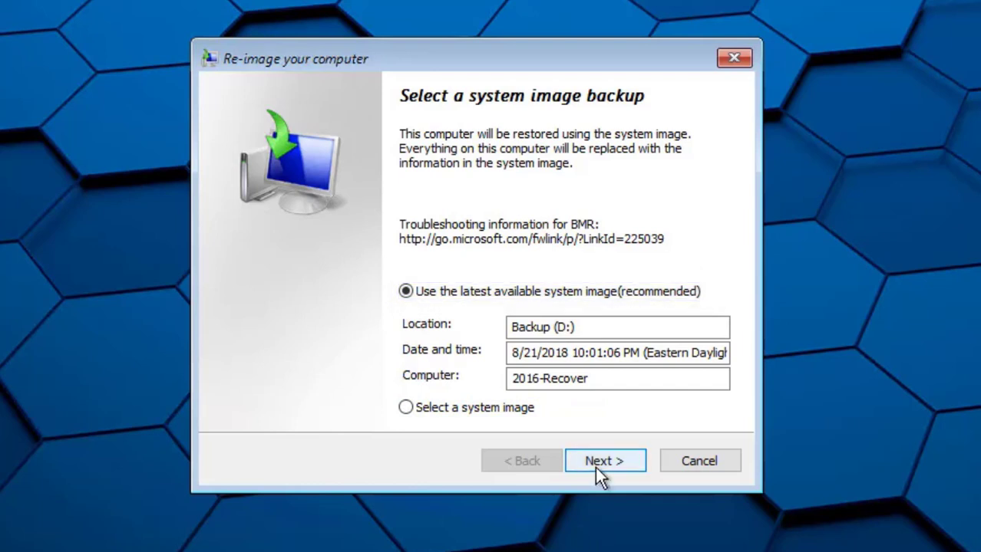
- Enable 'Format and repartition disks' in the additional restore options, reaching the summary
left_click(604, 460)
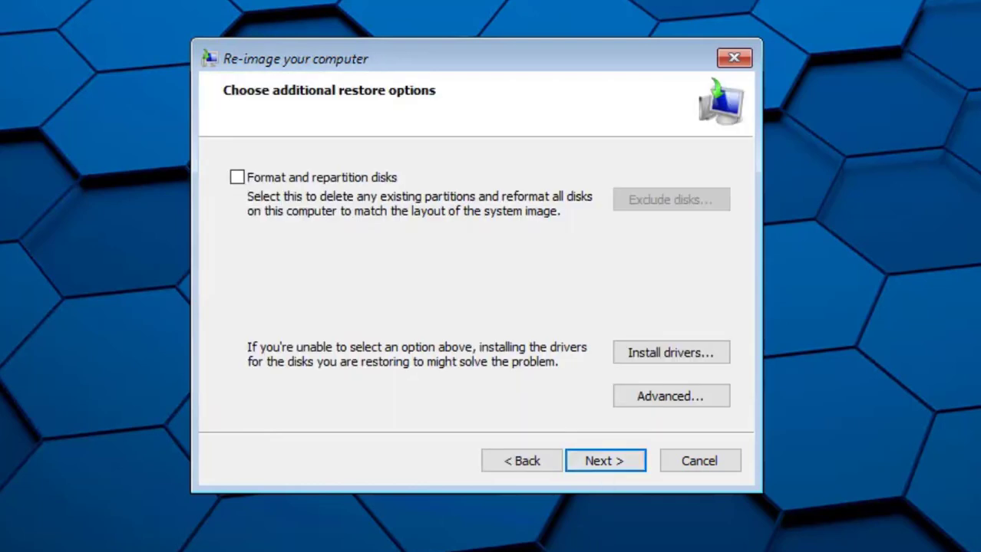
mouse_move(427, 276)
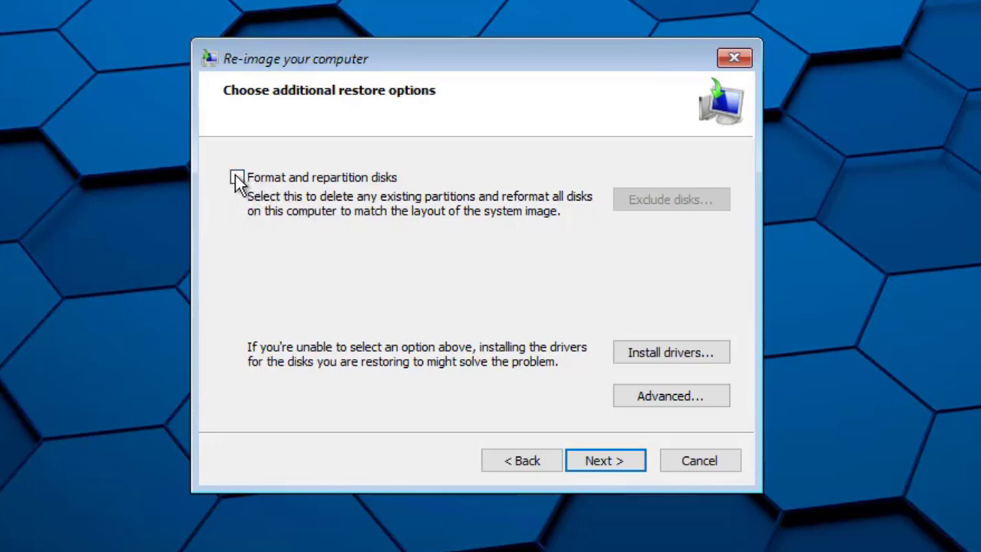
left_click(237, 177)
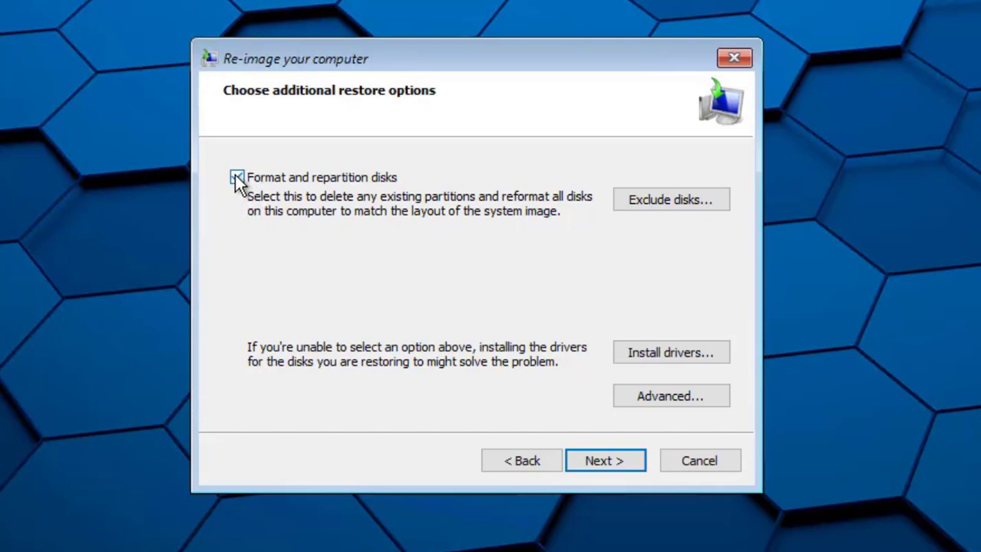
left_click(237, 177)
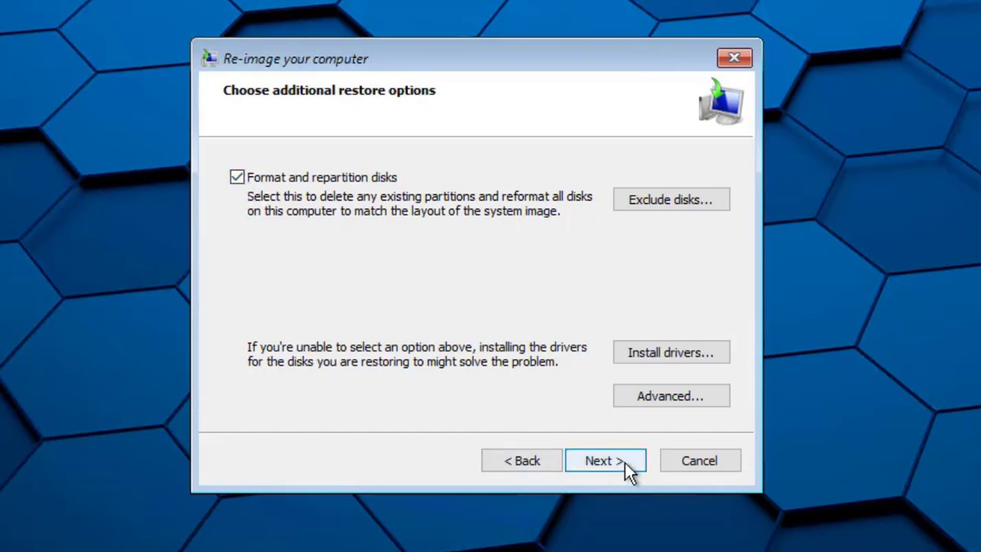
left_click(605, 461)
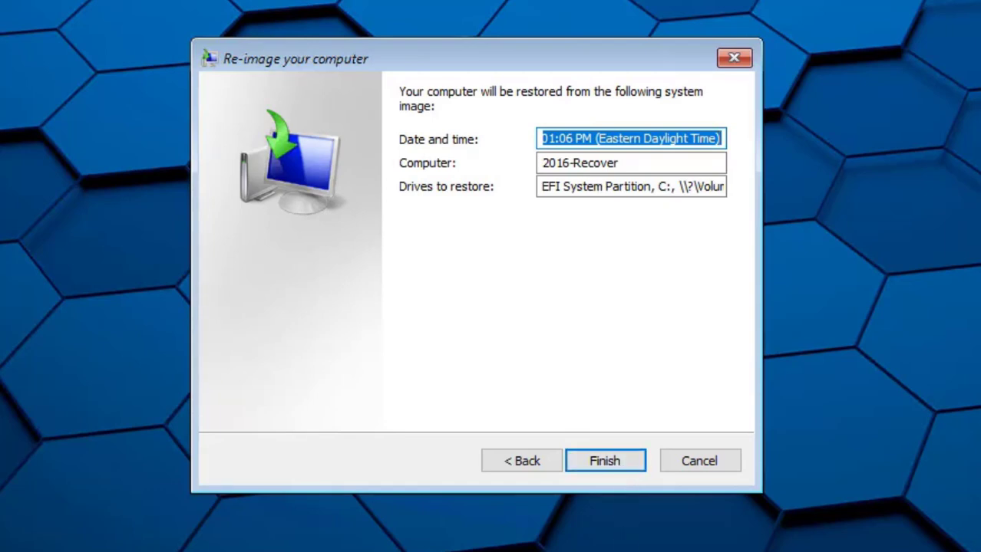
mouse_move(605, 460)
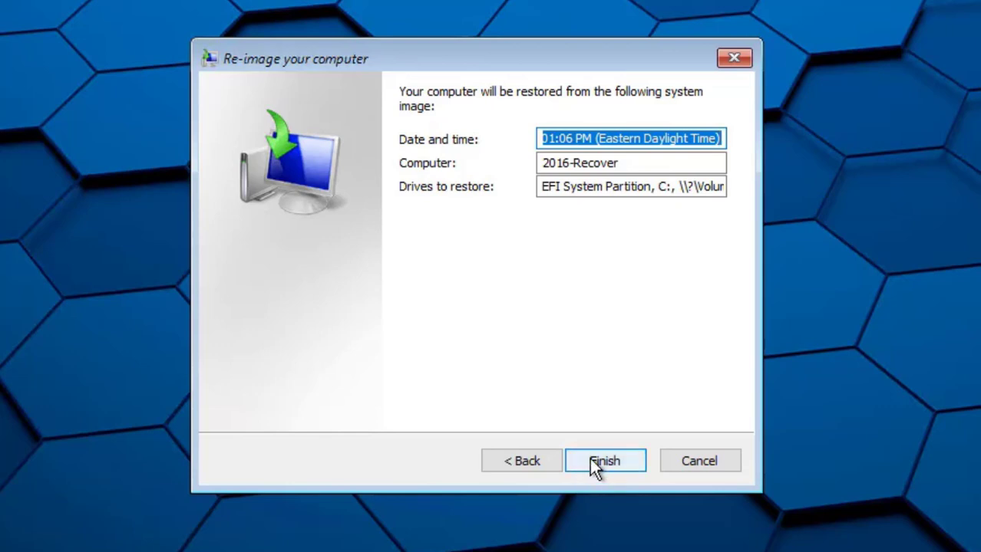
- Finish the summary and accept the format warning to re-image from 2016-Recover
left_click(605, 461)
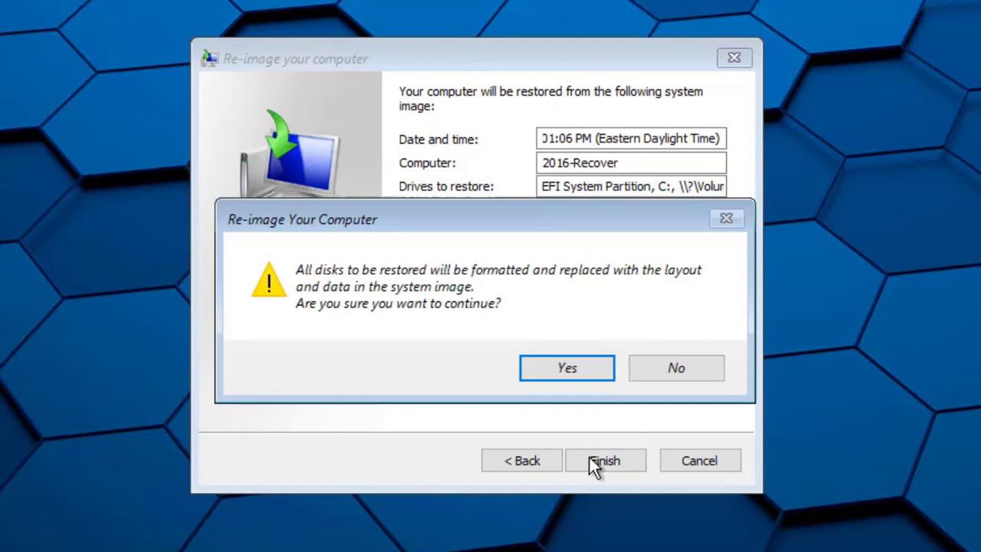
mouse_move(566, 369)
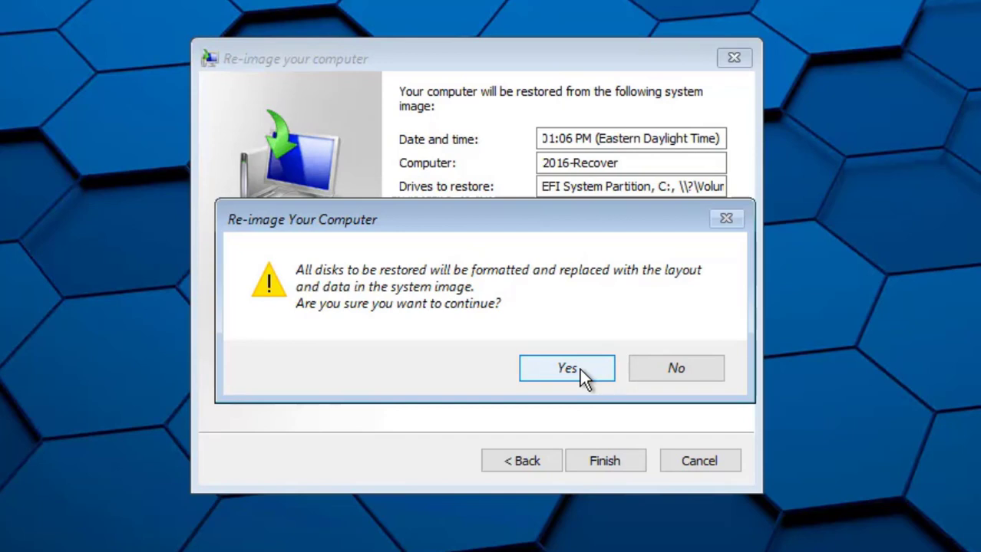
left_click(566, 368)
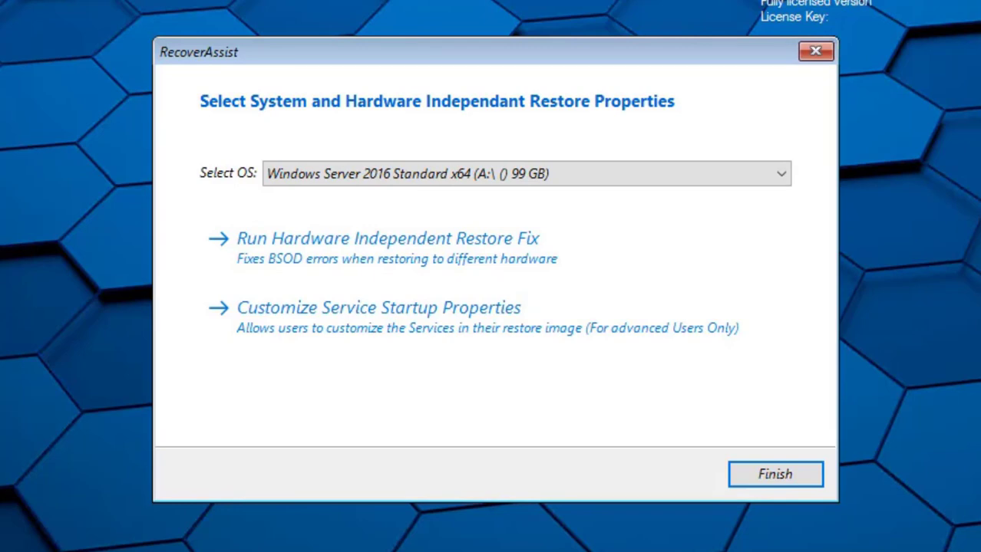
mouse_move(771, 485)
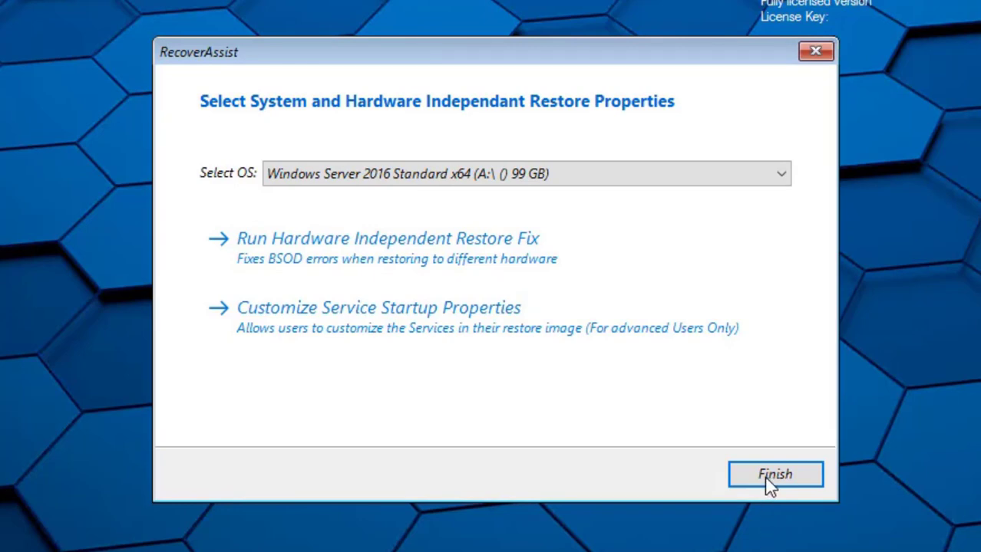
- Finish the Windows Server 2016 Standard x64 hardware-independent restore properties without extra fixes
left_click(774, 474)
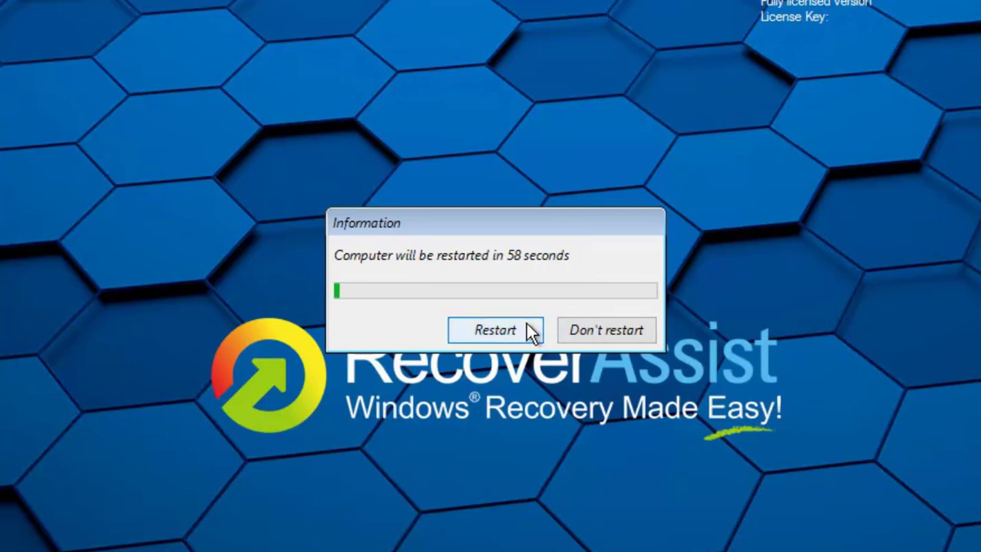
- Restart immediately from the countdown dialog into the recovered Windows Server
left_click(494, 330)
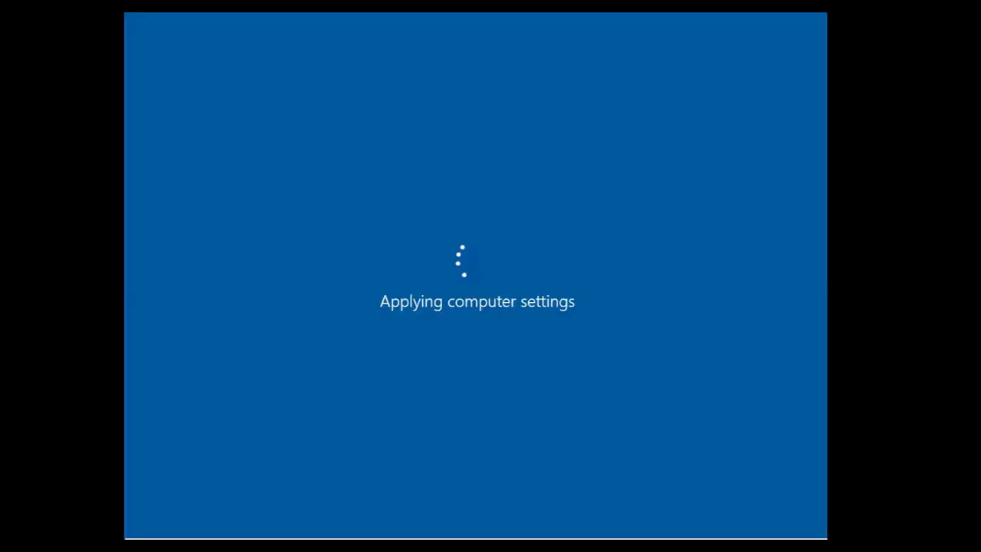